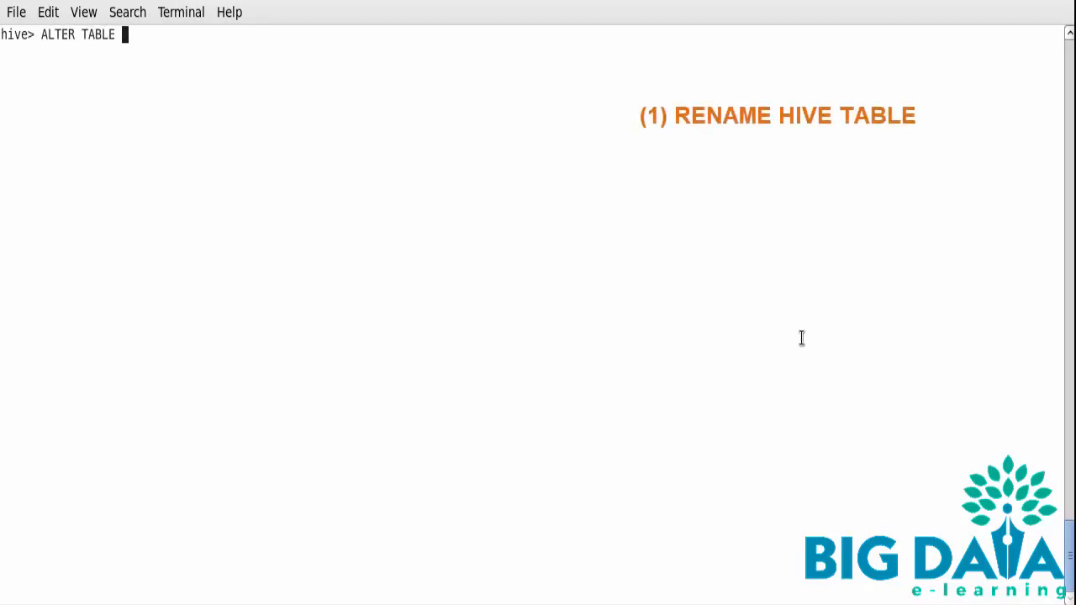
# Rename the employee table to employee_org using ALTER TABLE ... RENAME TO.
pyautogui.write('employee')
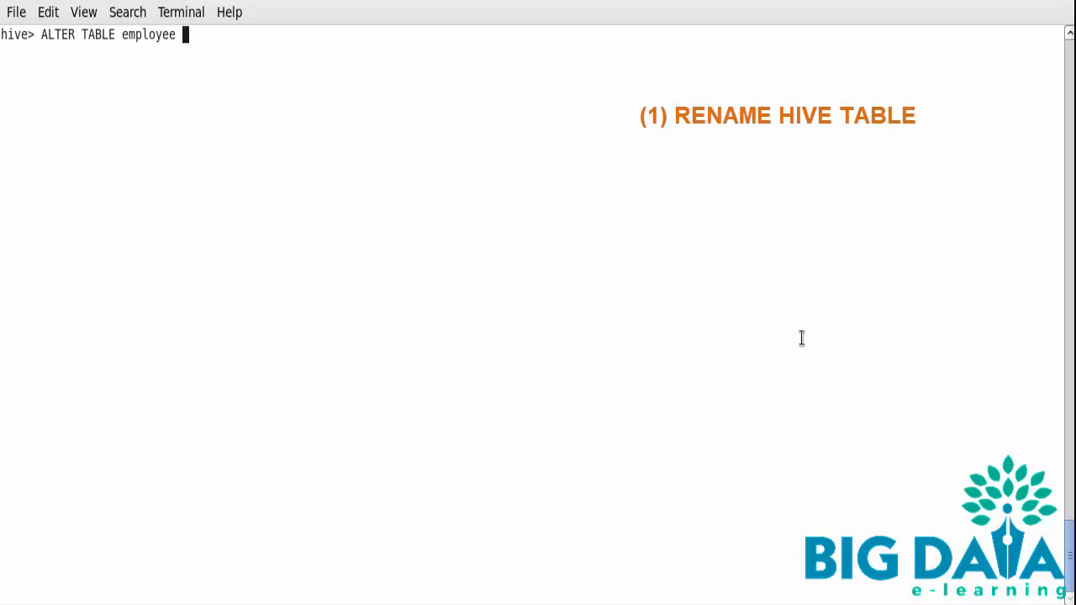
pyautogui.write('RENAME')
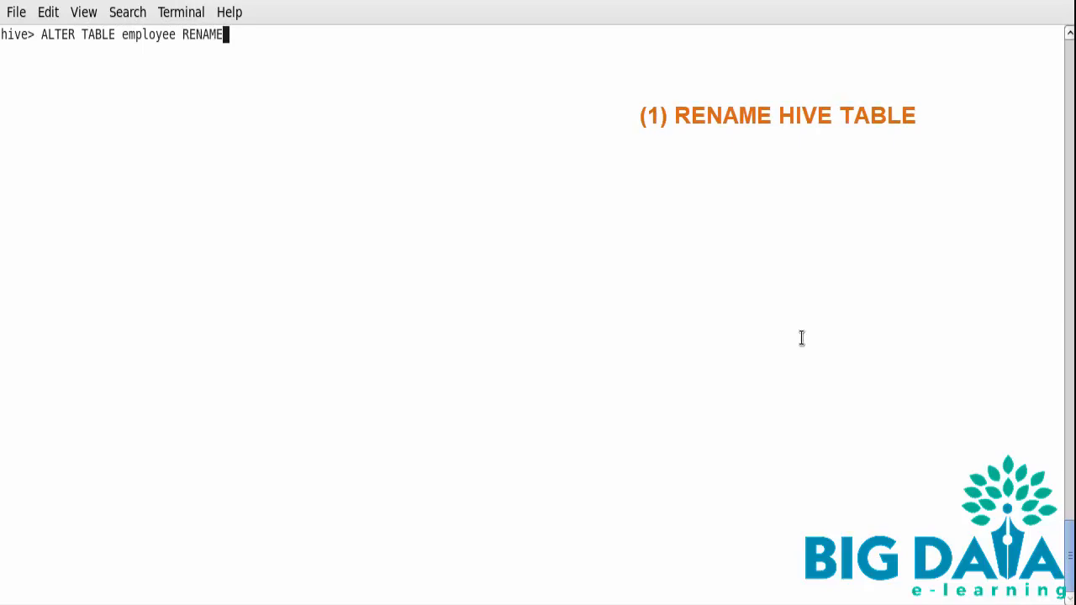
pyautogui.write('TO')
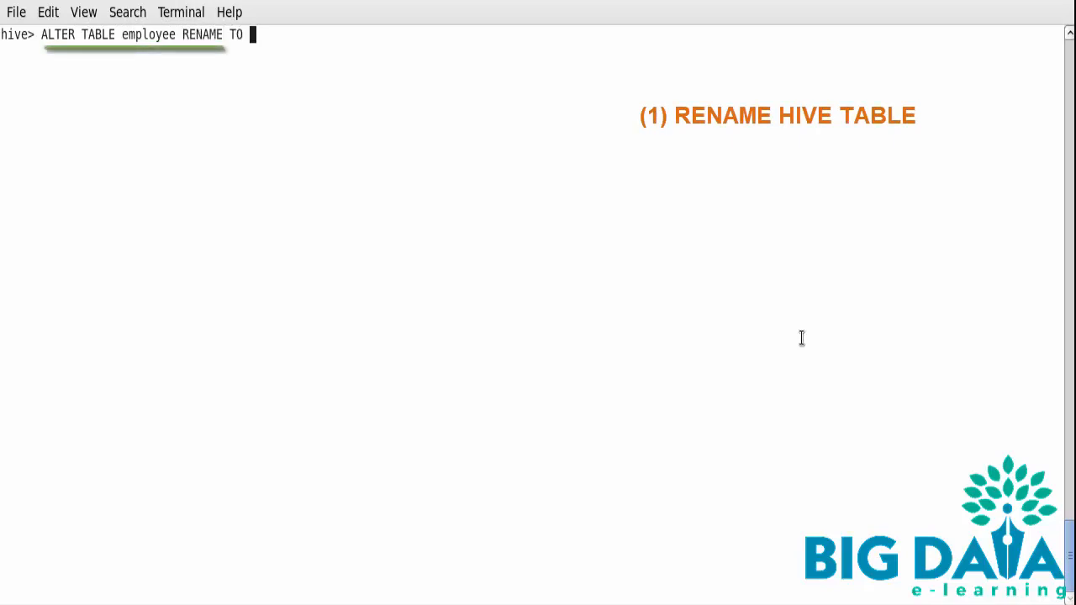
pyautogui.write('employee')
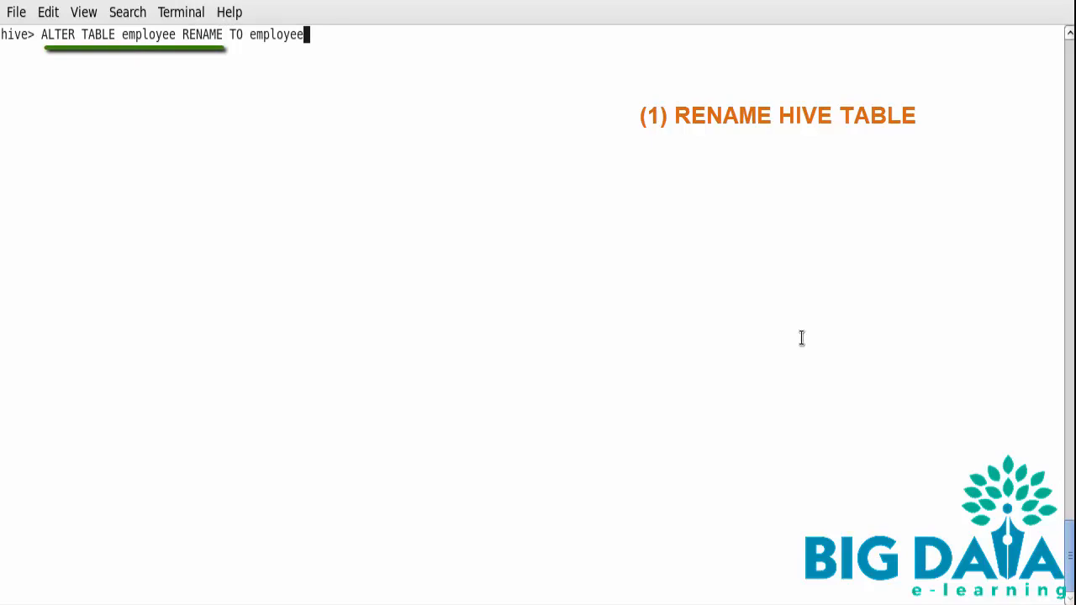
pyautogui.write('_org;')
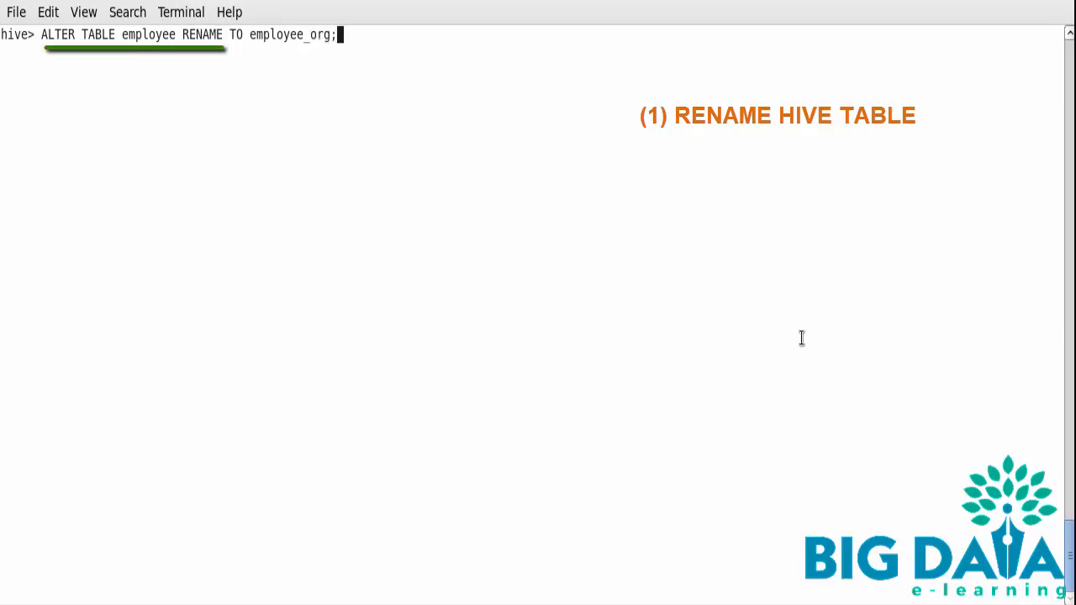
pyautogui.press('Return')
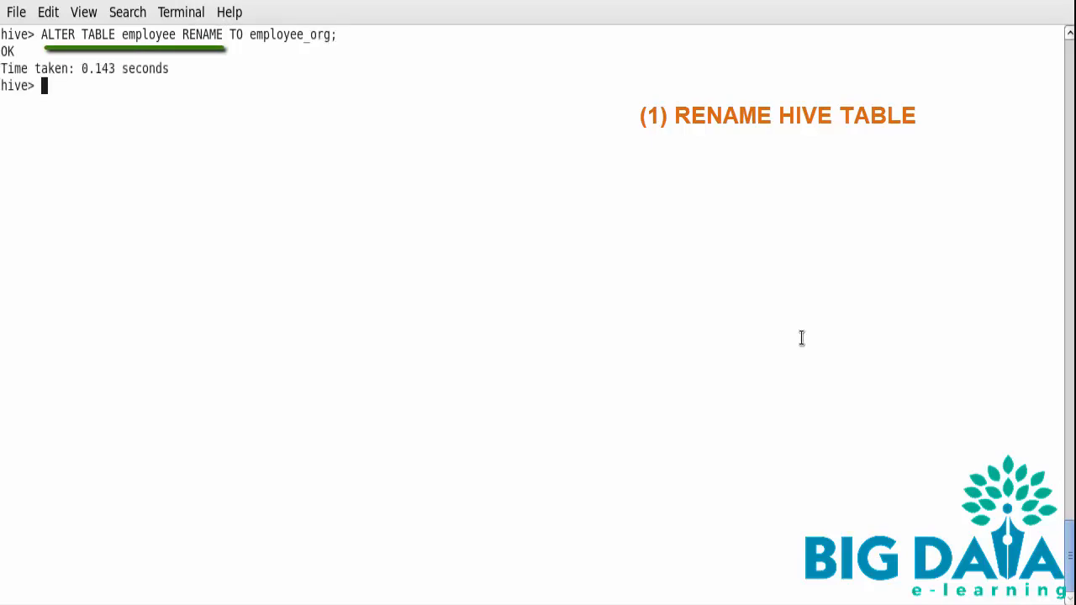
pyautogui.write('describe empl')
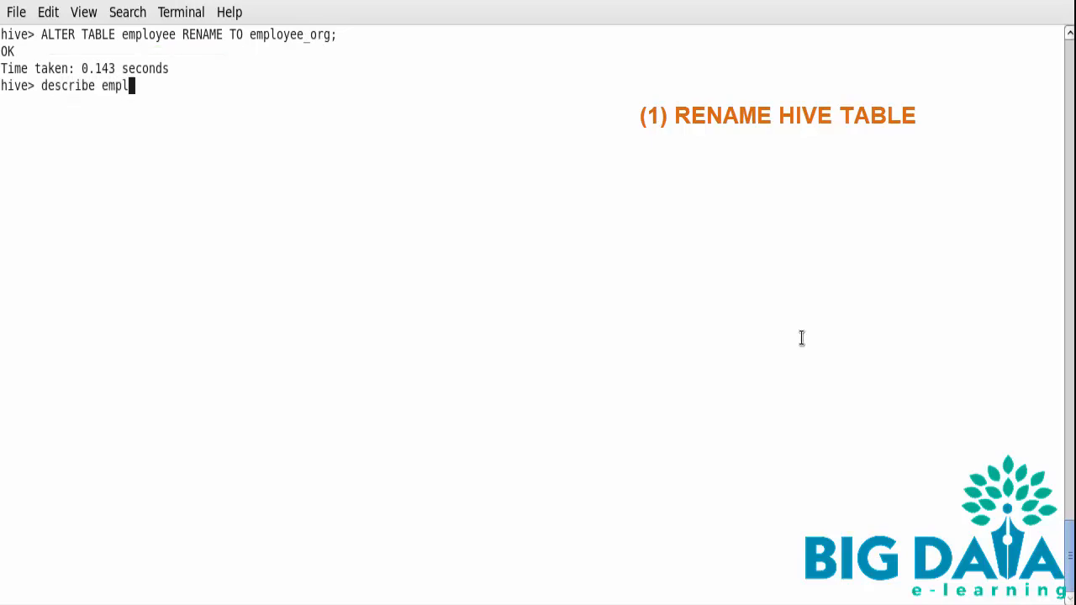
# Describe employee to see it not found, then describe employee_org's three columns.
pyautogui.write('oyee;')
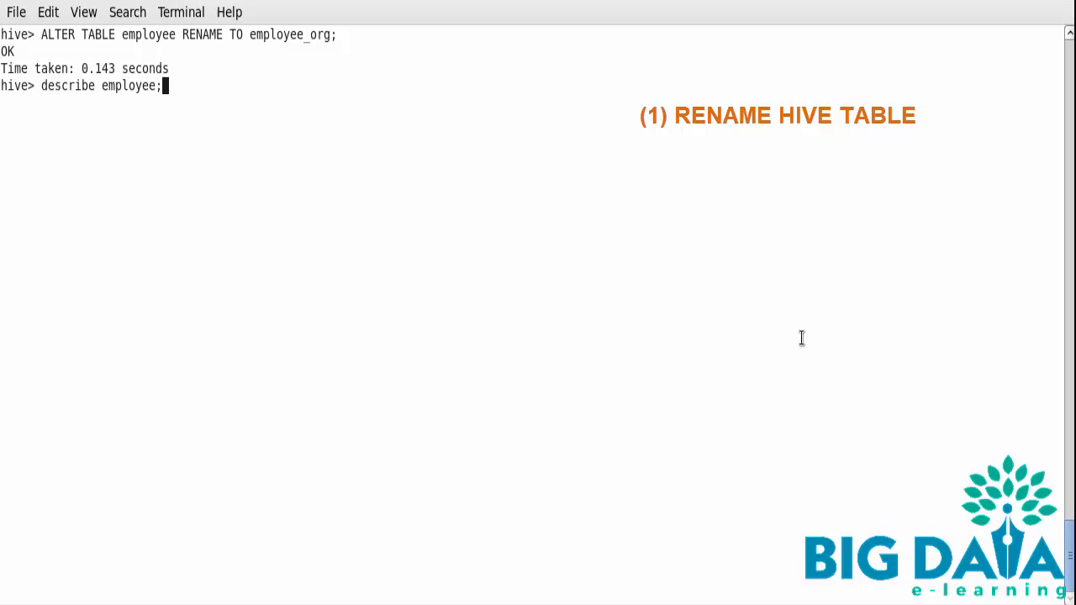
pyautogui.press('Return')
pyautogui.write(';')
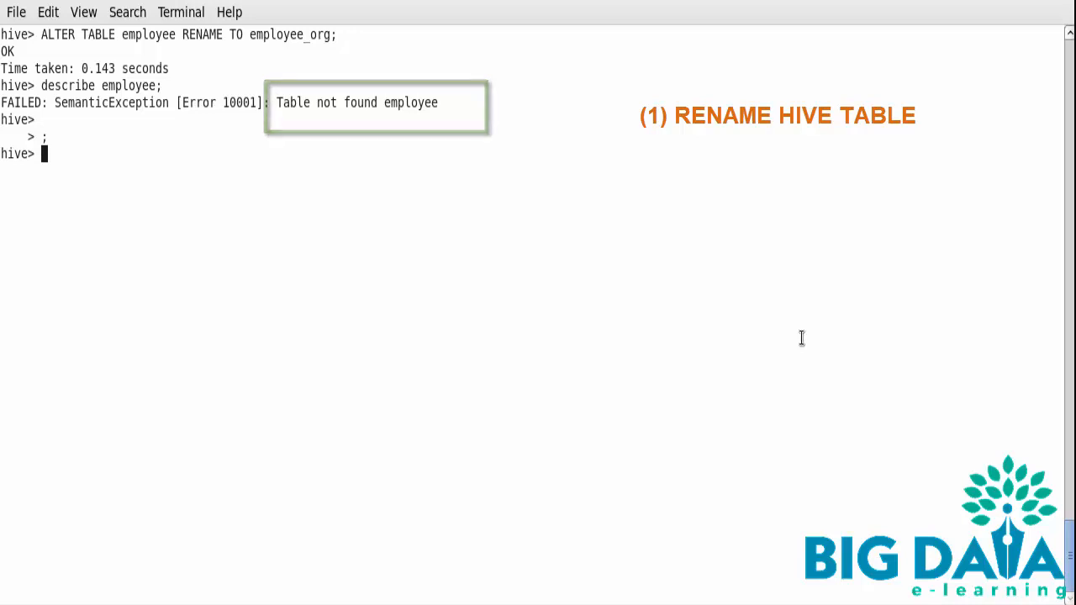
pyautogui.write('describe')
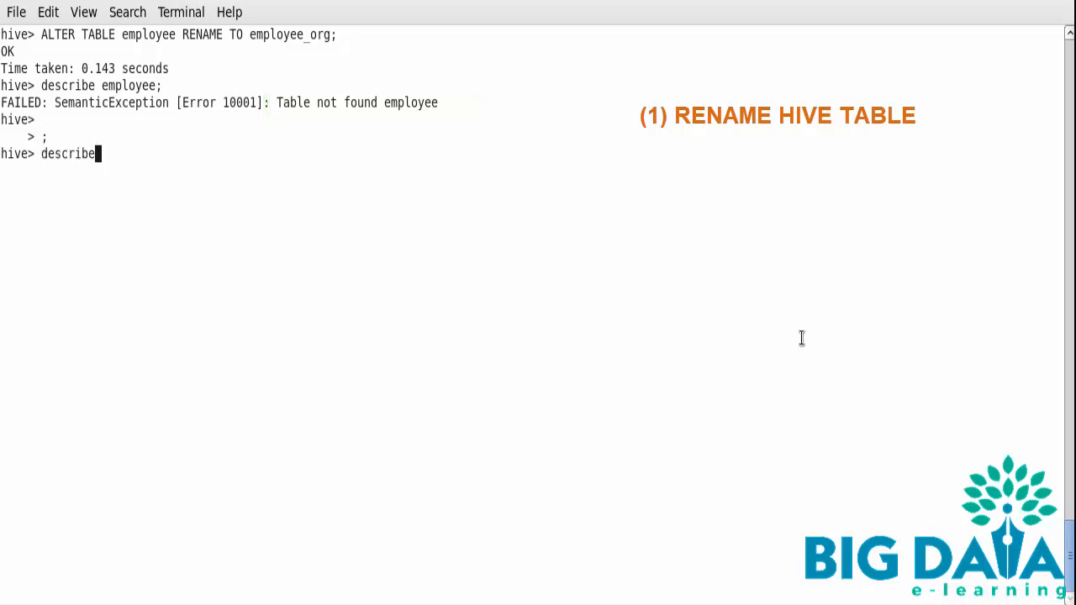
pyautogui.write('employee_org;')
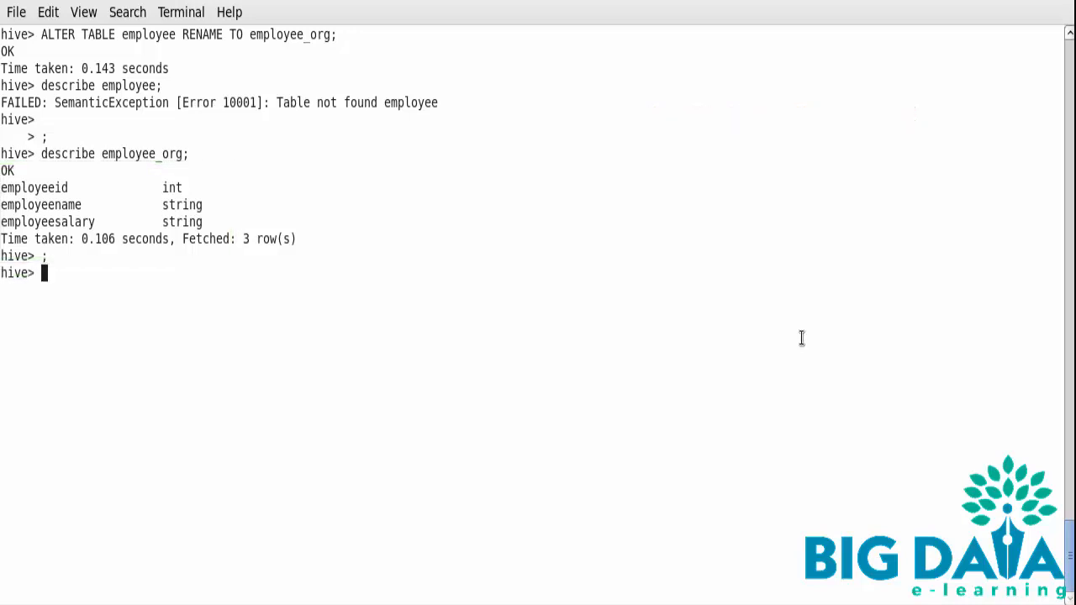
pyautogui.write('ALTER TABLE')
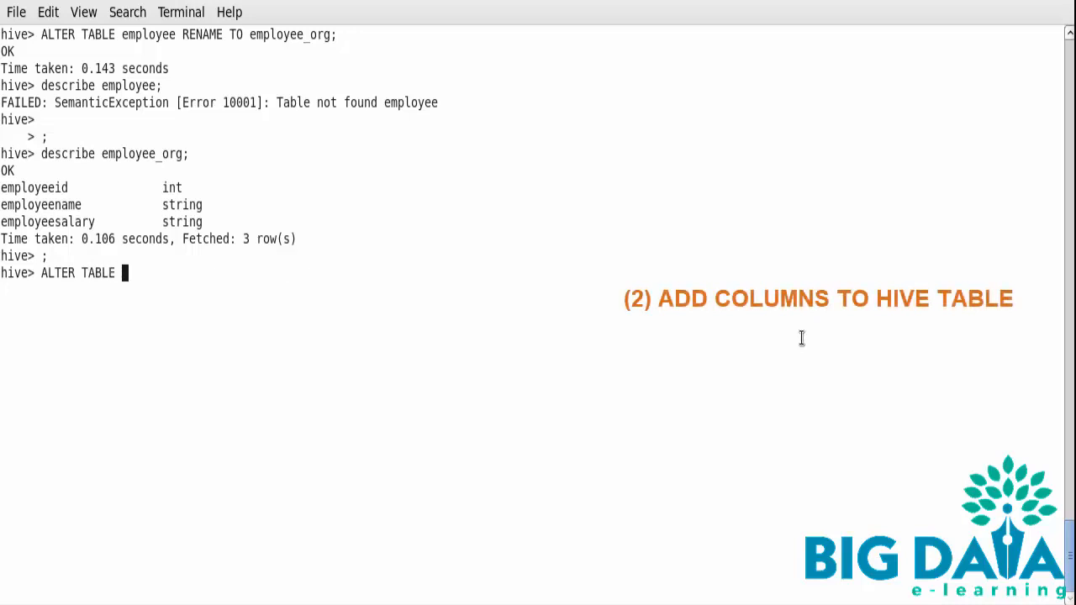
# Add employeeCity String and employeeState String columns to employee_org.
pyautogui.write('employee')
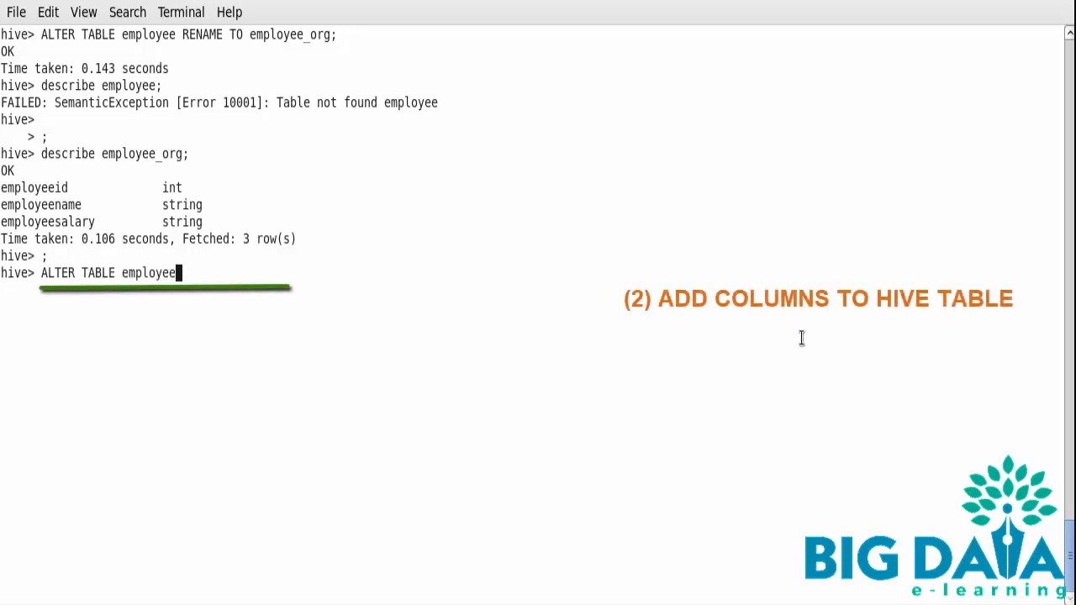
pyautogui.write('_org')
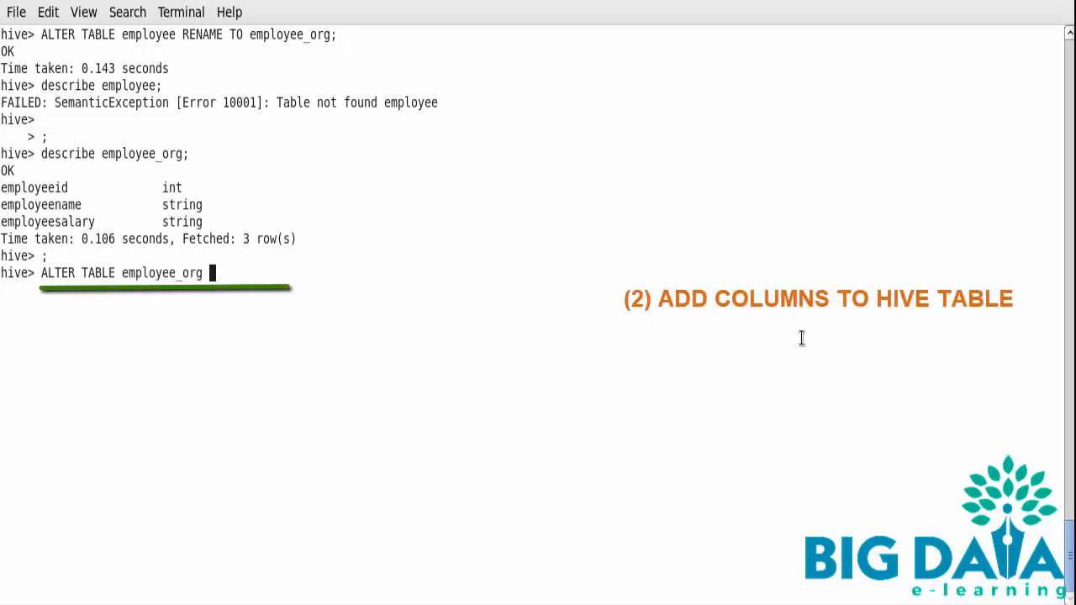
pyautogui.write('ADD C')
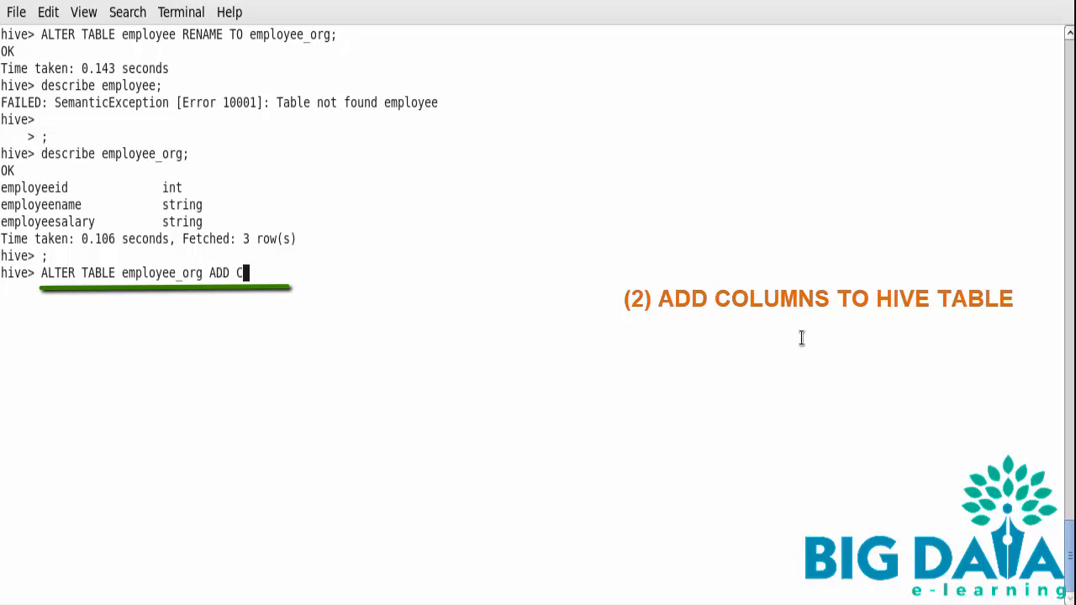
pyautogui.write('OLUMNS')
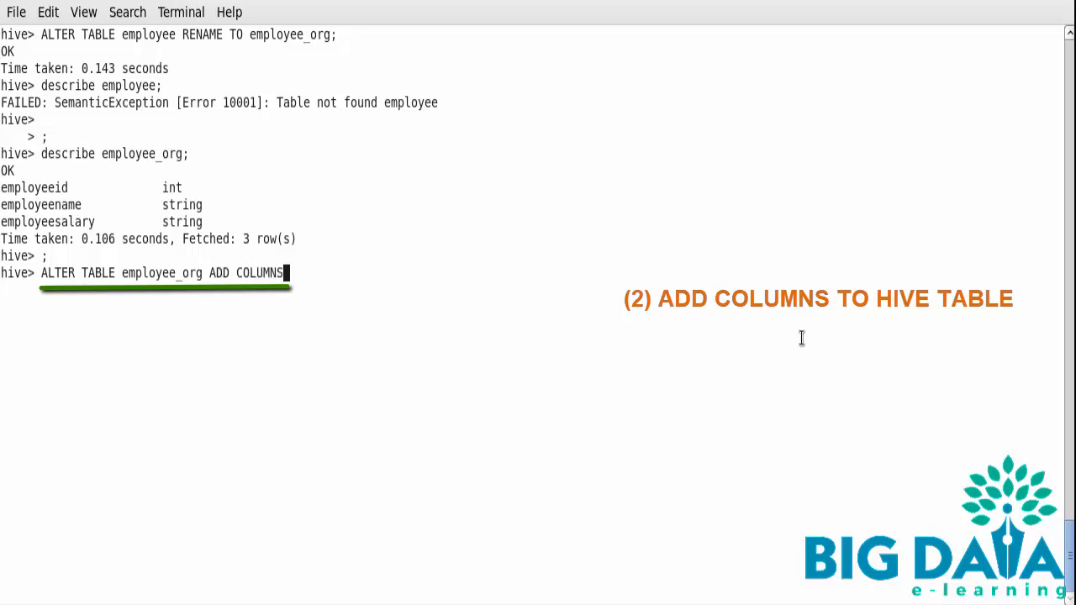
pyautogui.write('(e')
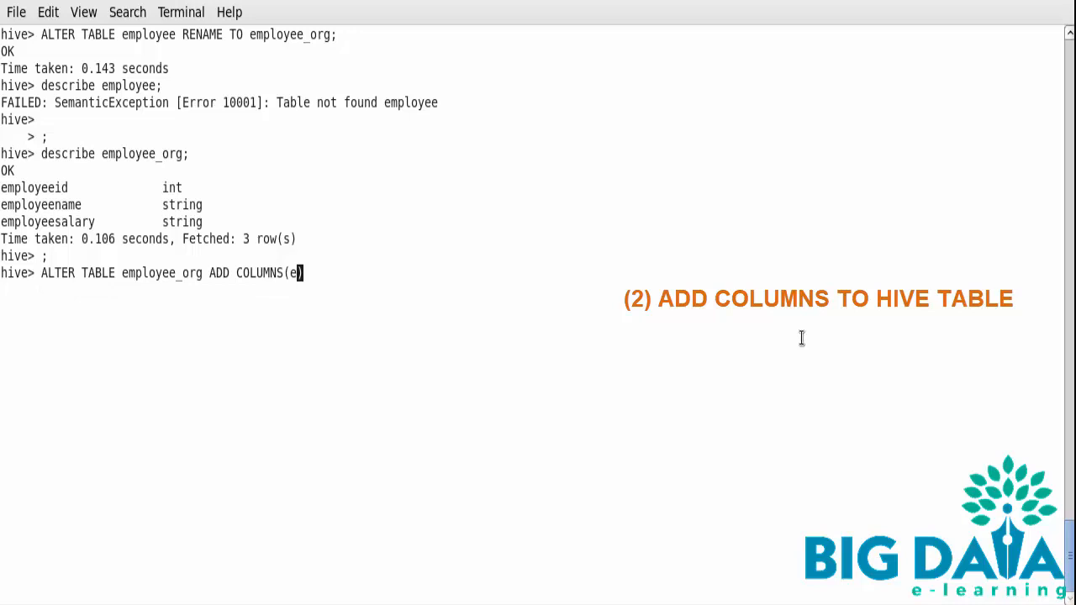
pyautogui.write('mployeeCity String, employeeState s')
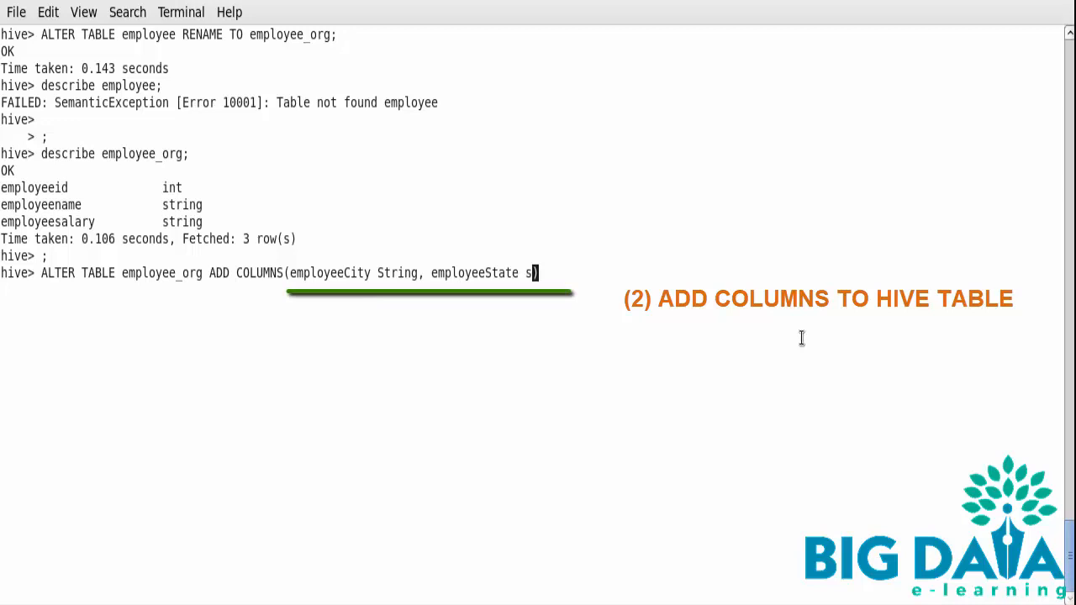
pyautogui.write('tring)')
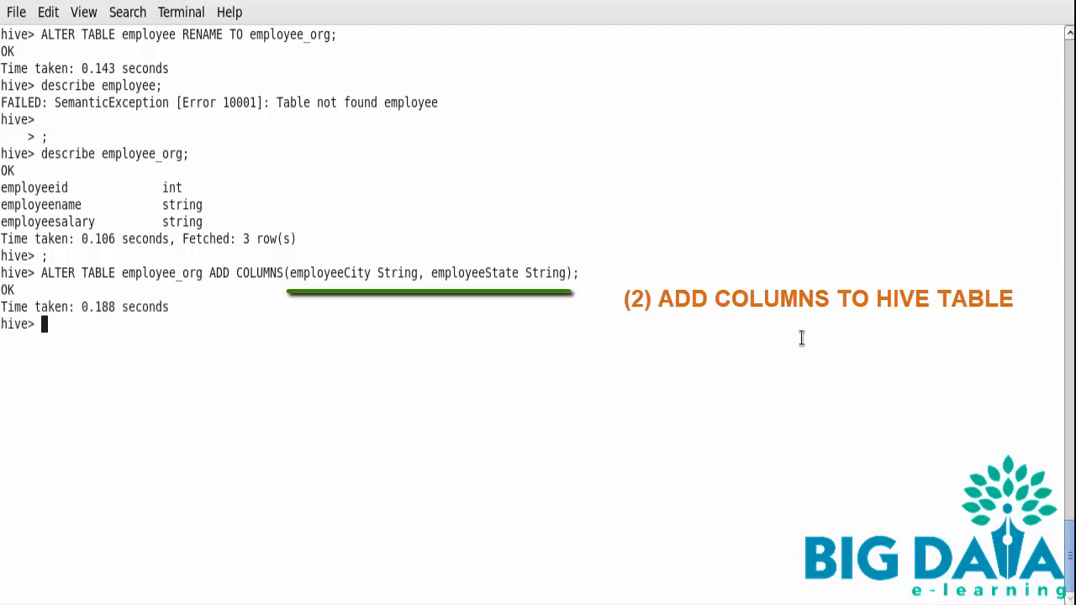
pyautogui.write('describe e')
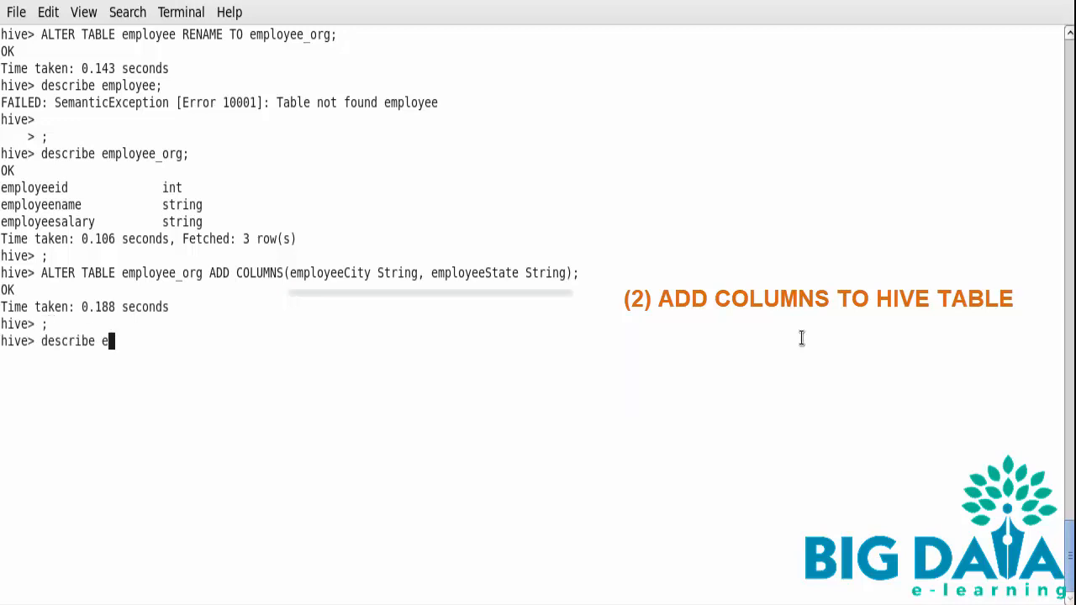
# Describe employee_org, then clear the terminal to an empty hive prompt.
pyautogui.write('mploy')
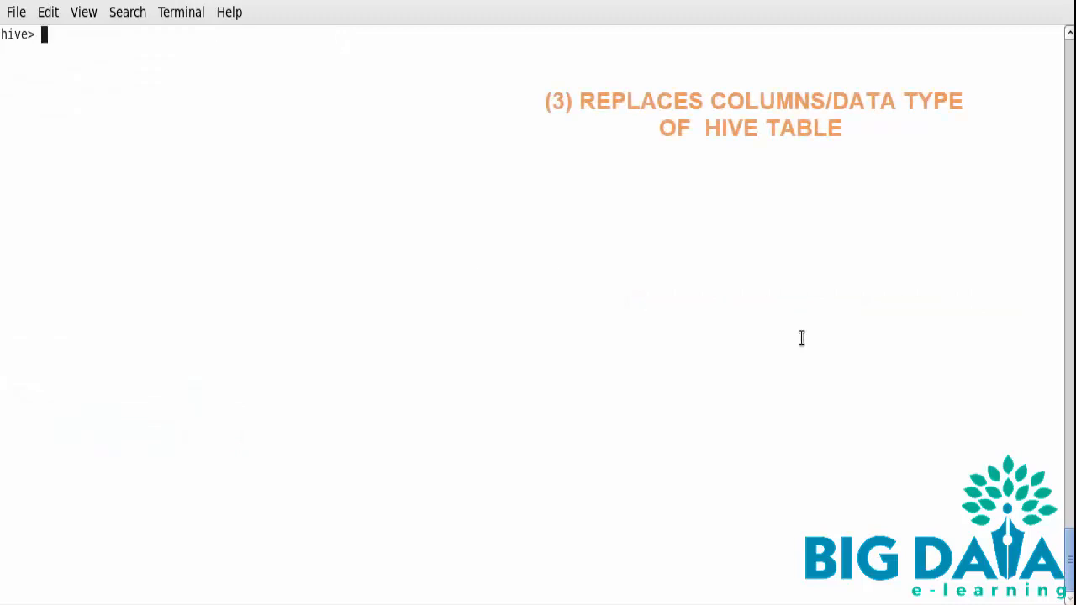
# Replace employee_org's columns with employeeId int, employeeName String, employeeSalary float, employeeCity String.
pyautogui.write('ALTER TABLE employ')
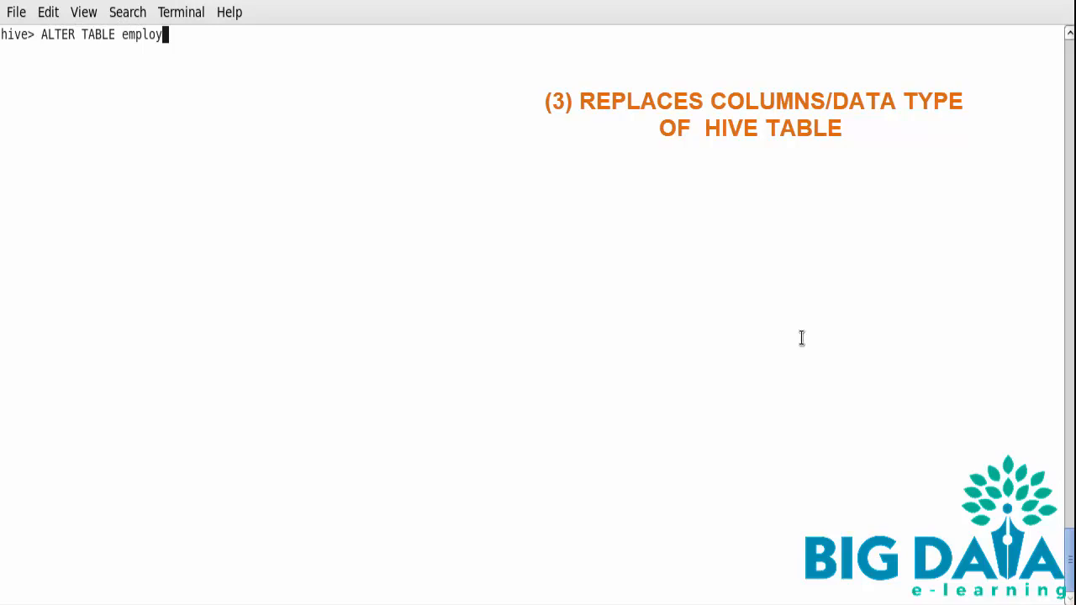
pyautogui.write('ee_org')
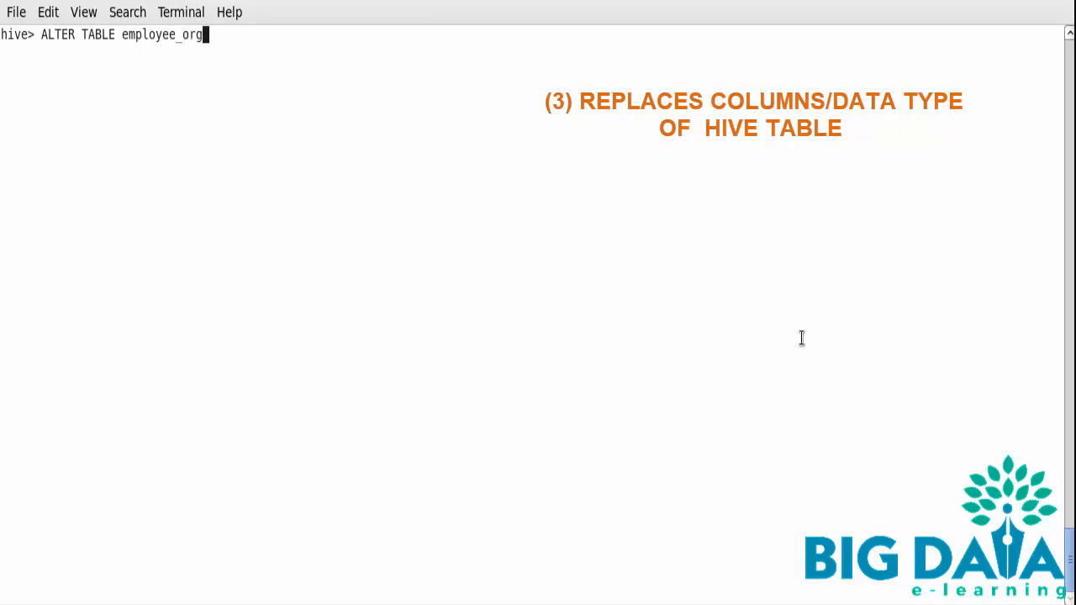
pyautogui.write('()')
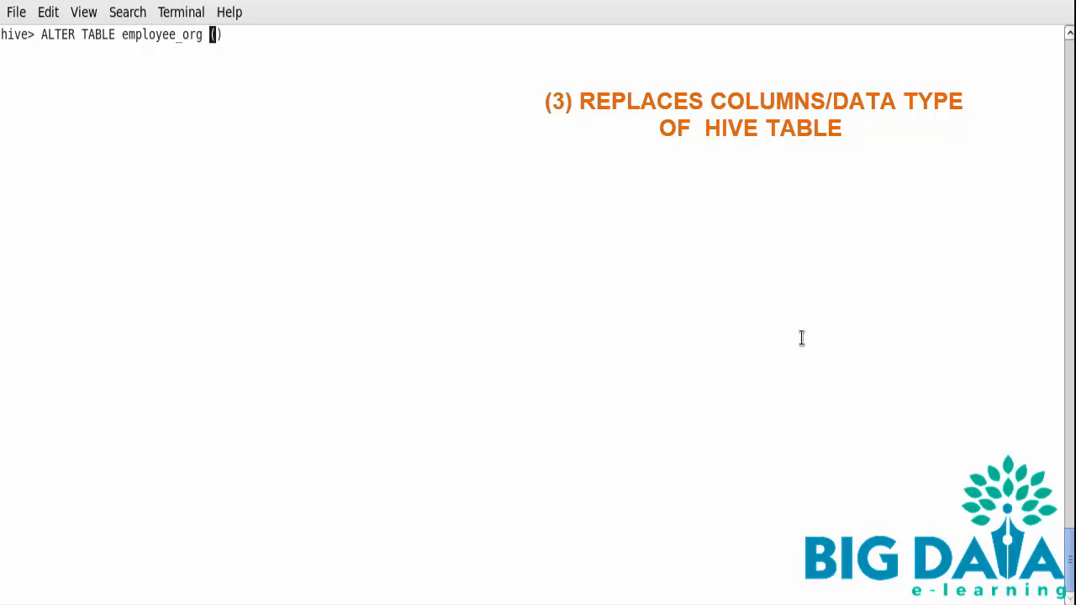
pyautogui.write('REPLACE')
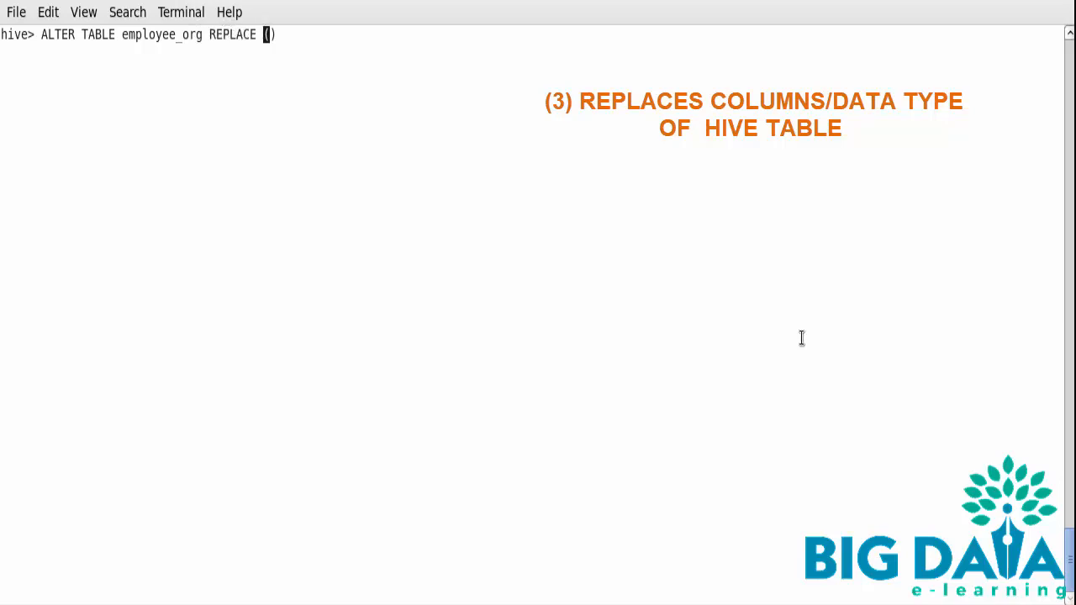
pyautogui.write('COLUMNS(')
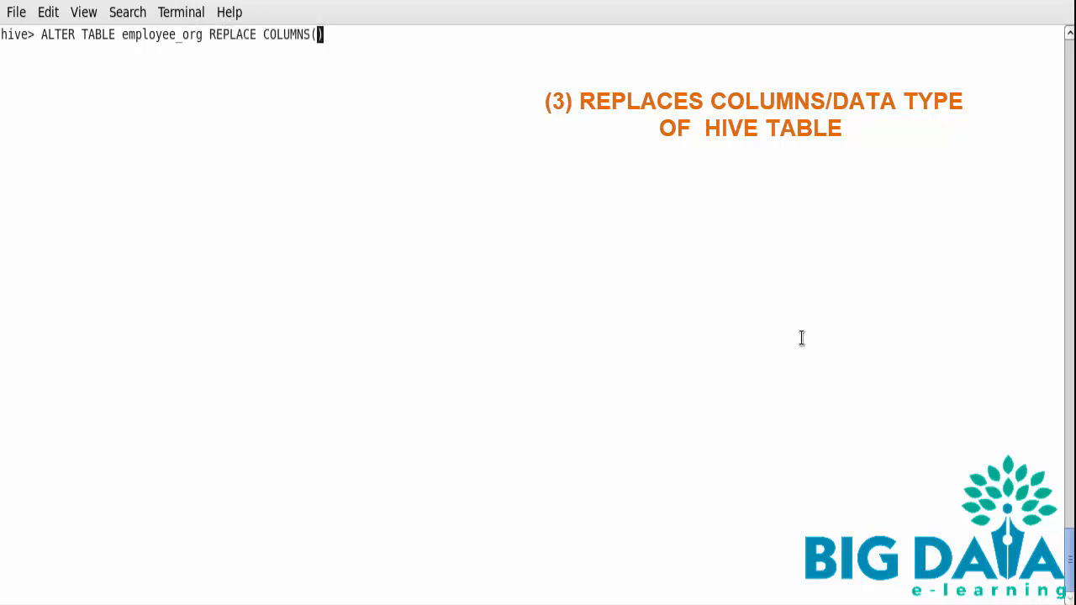
pyautogui.write('employee')
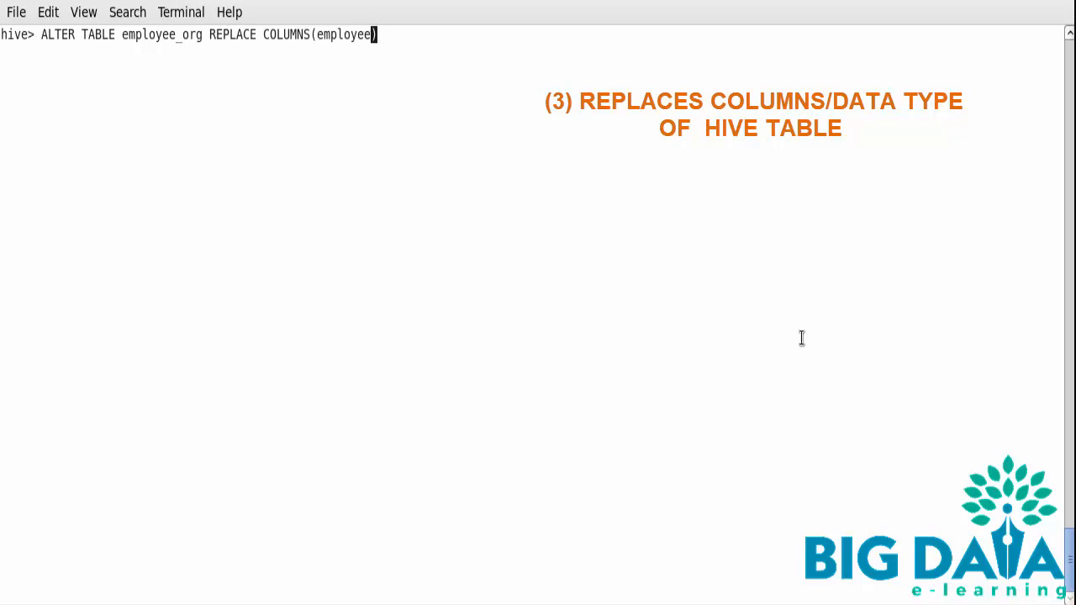
pyautogui.write('Id int, e')
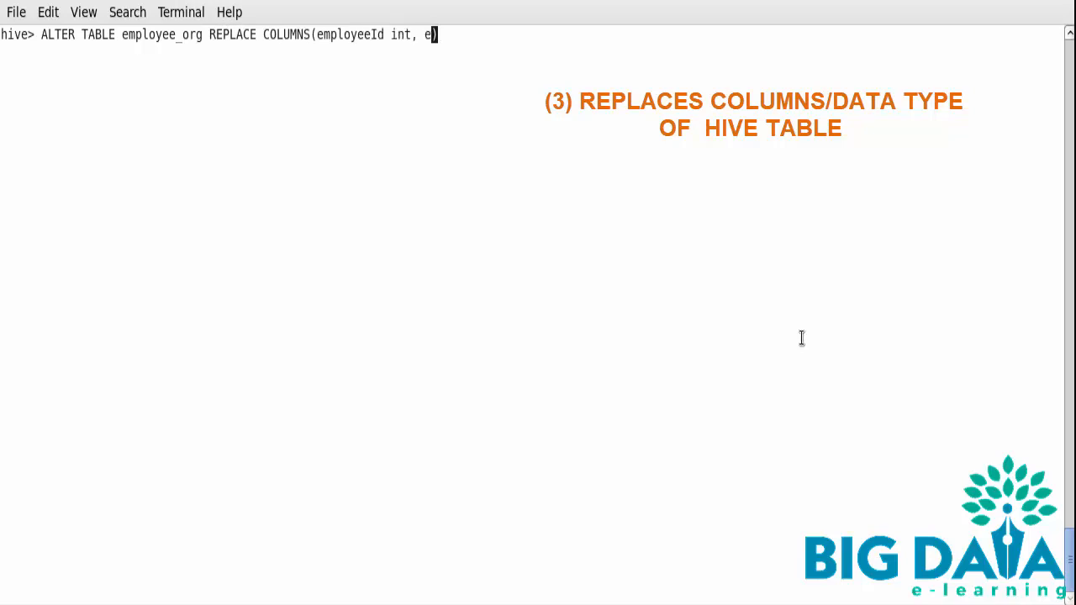
pyautogui.write('mployeeName String,')
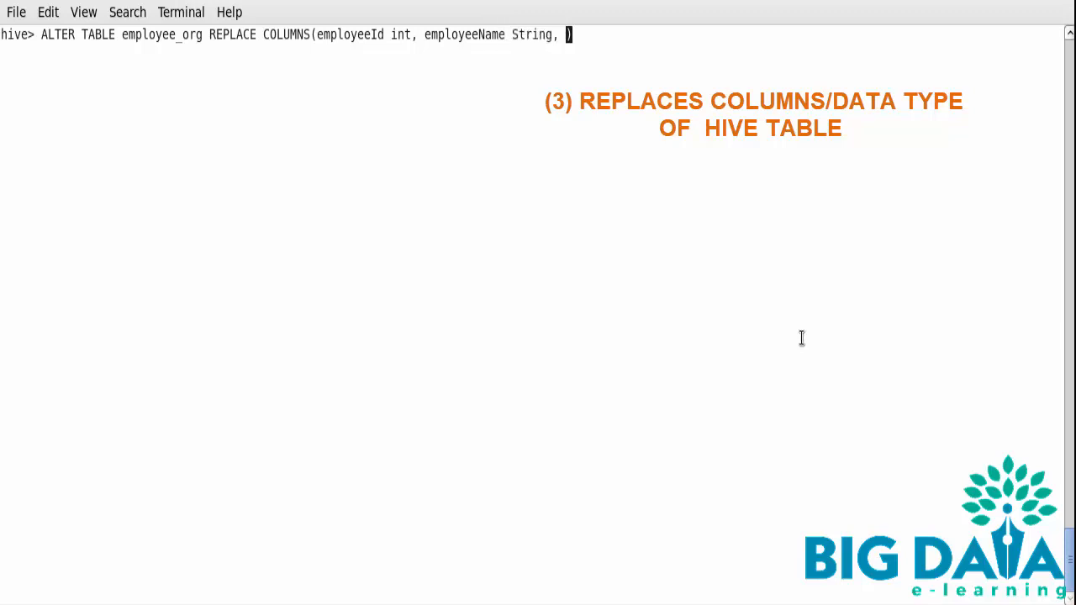
pyautogui.write('employeeSa')
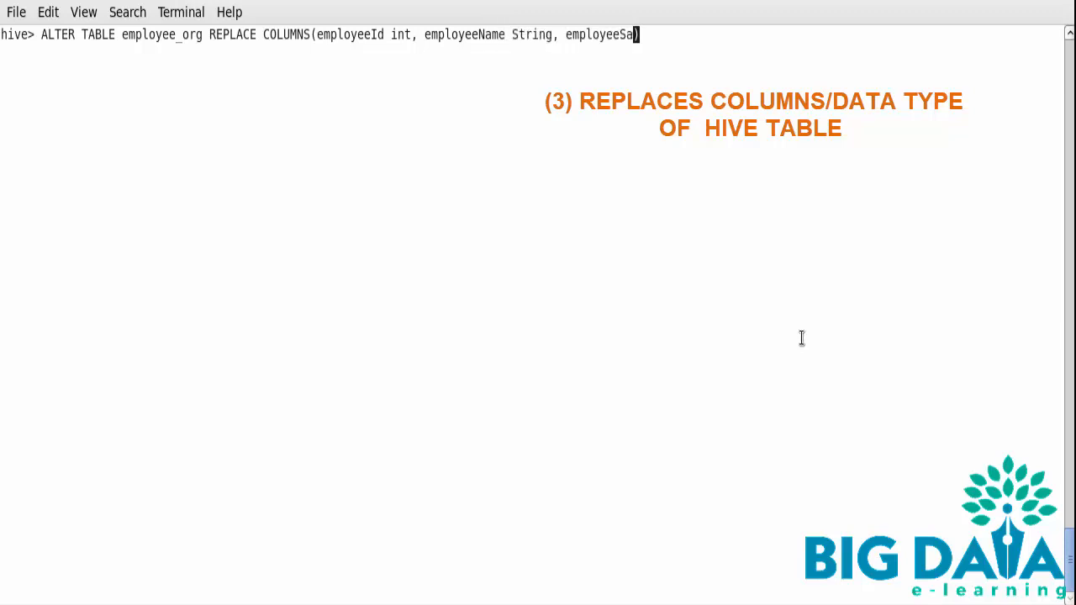
pyautogui.write('lary)')
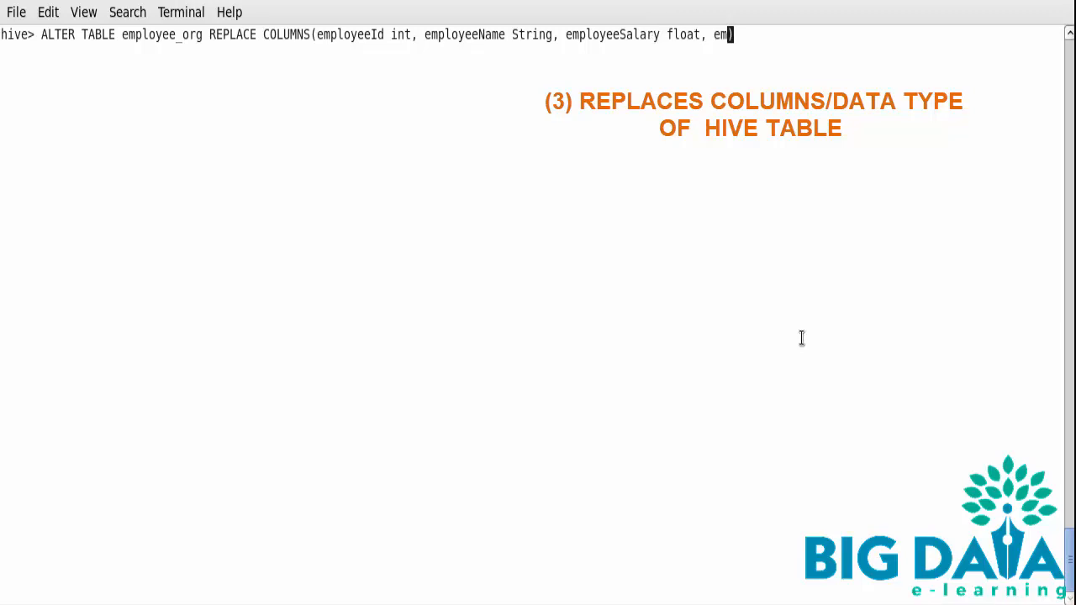
pyautogui.write('ployeeCis')
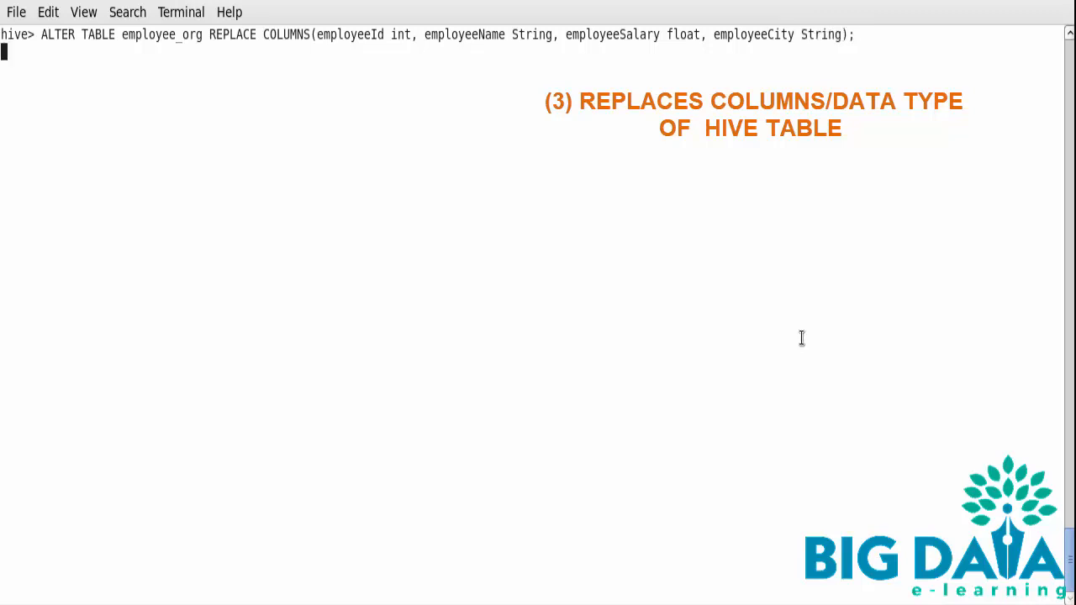
pyautogui.write('describe employ')
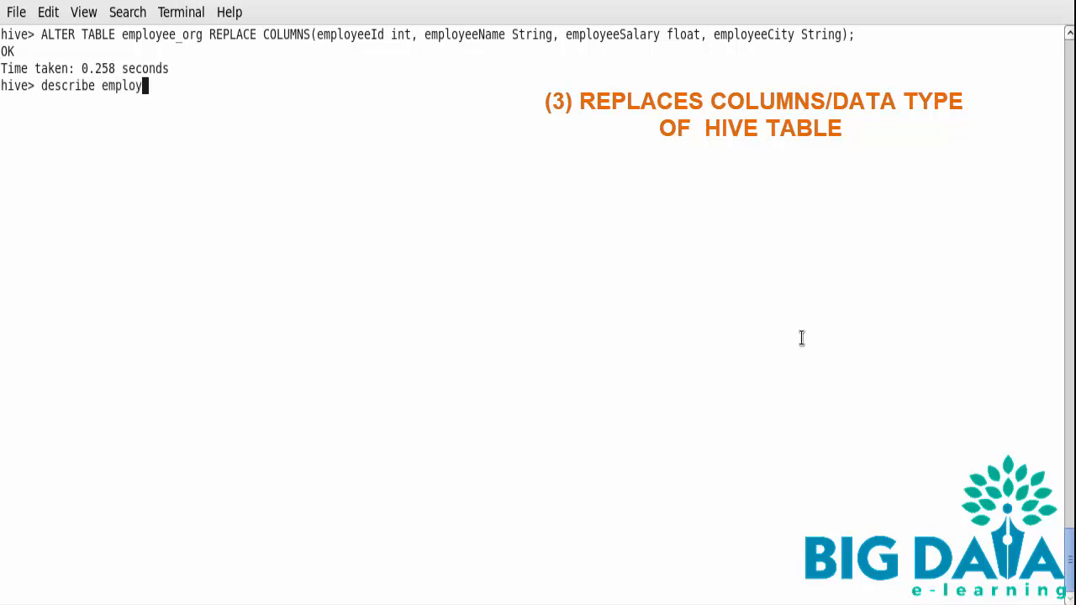
# Describe employee_org to confirm four columns, with employeesalary now float.
pyautogui.write('ee_org;')
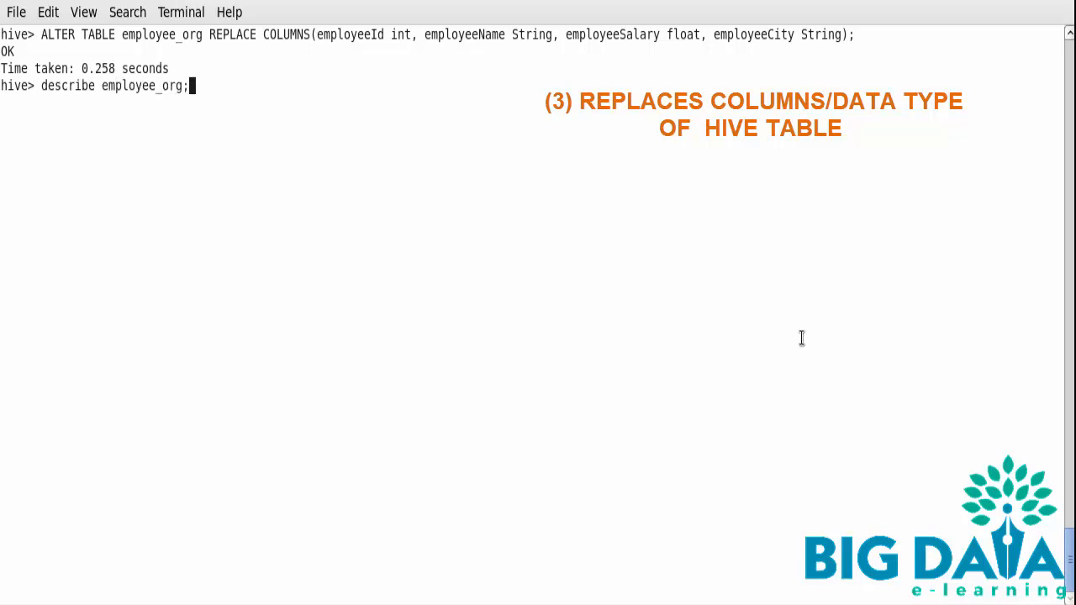
pyautogui.press('Return')
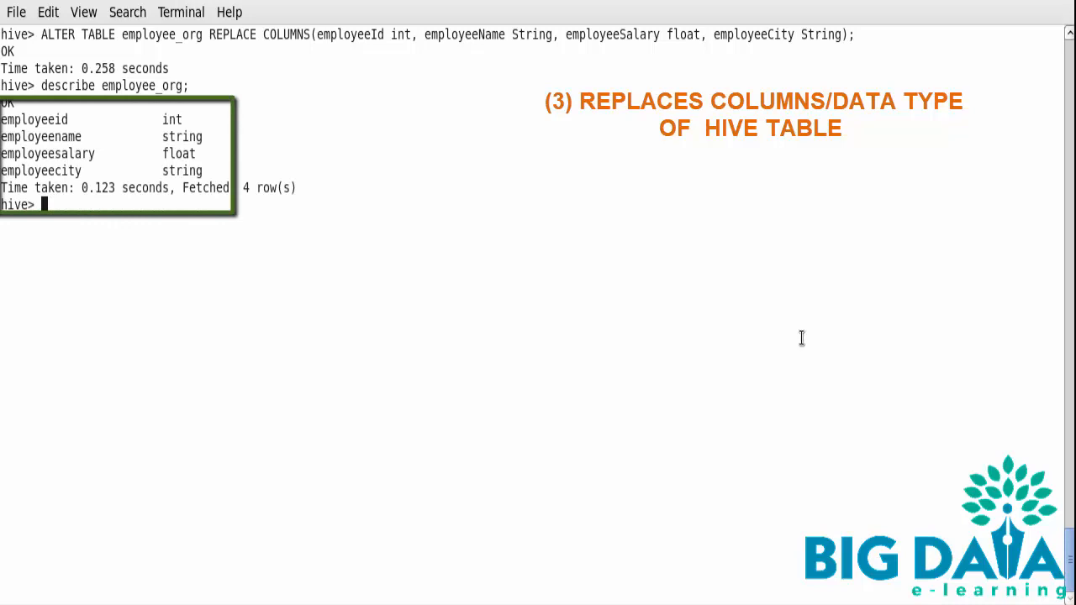